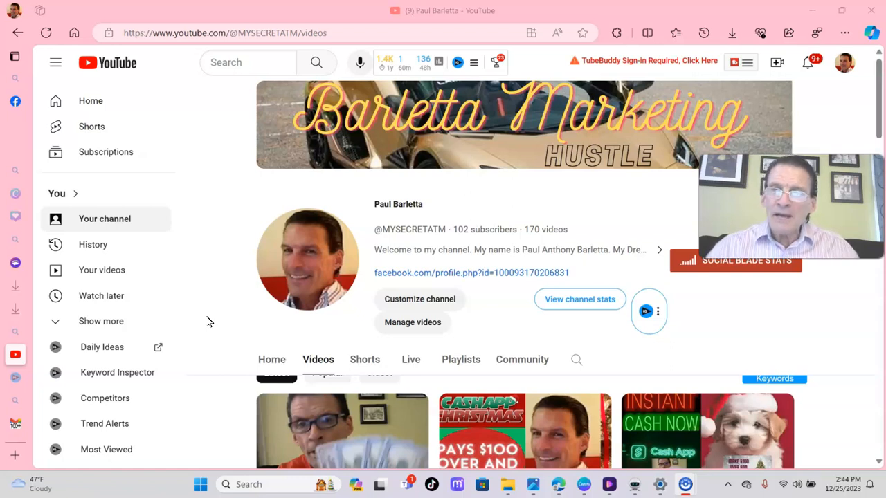
mouse_move(263, 304)
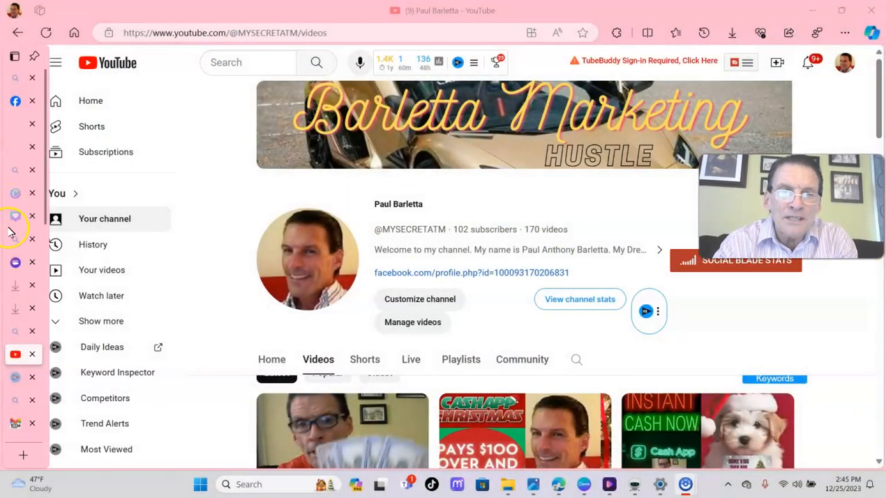
mouse_move(15, 101)
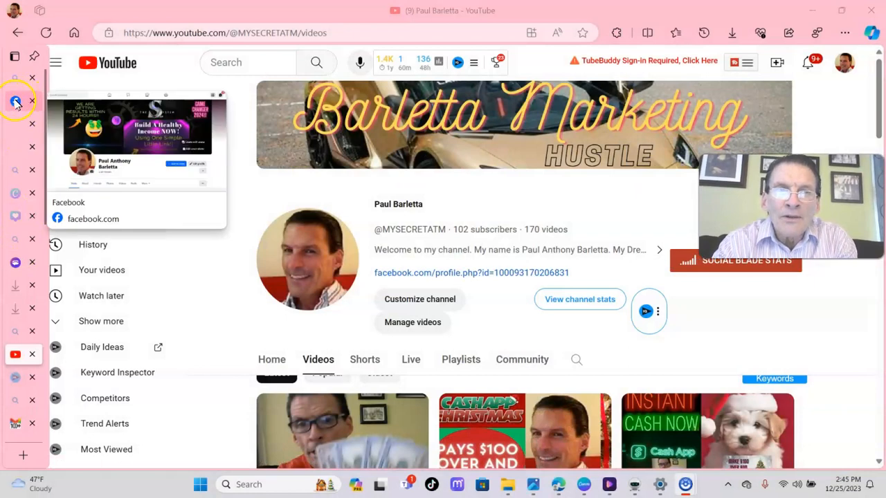
Step: Show the Facebook profile page with the OLSP System cover photo
left_click(93, 219)
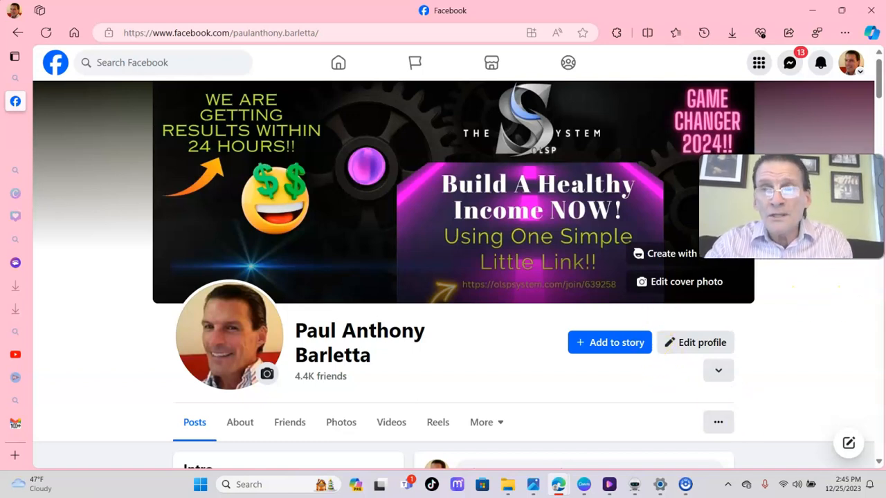
mouse_move(858, 273)
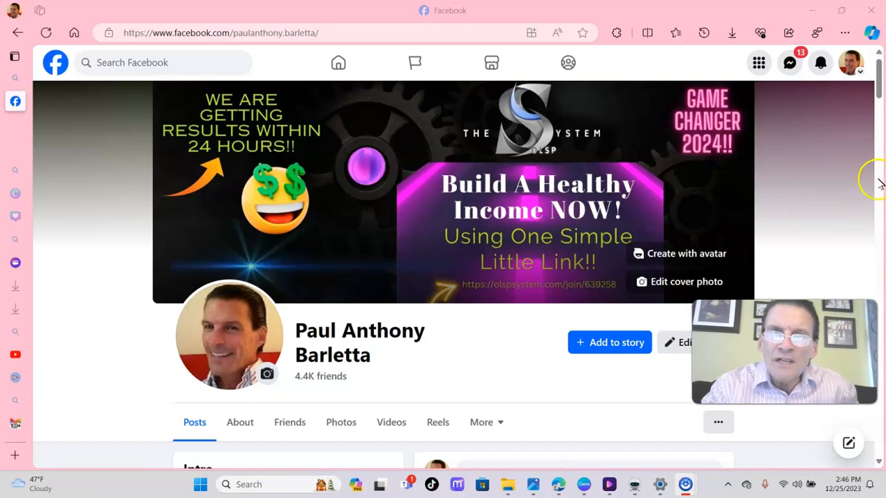
mouse_move(860, 191)
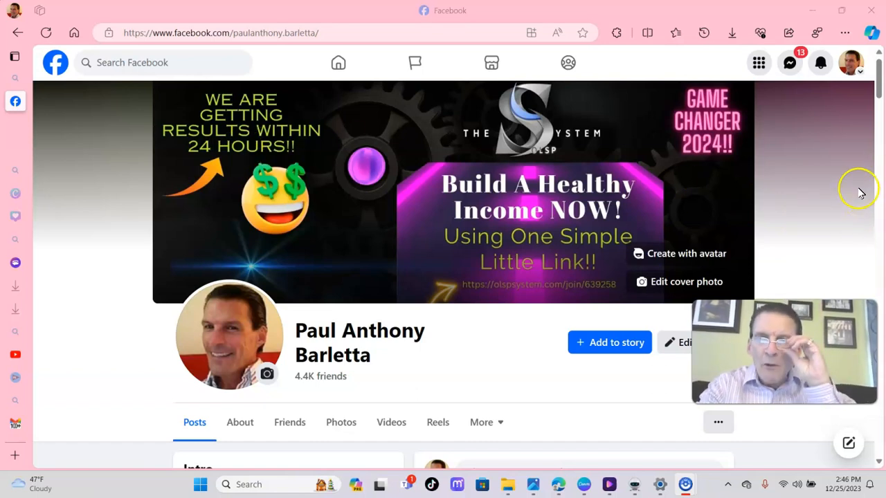
mouse_move(879, 266)
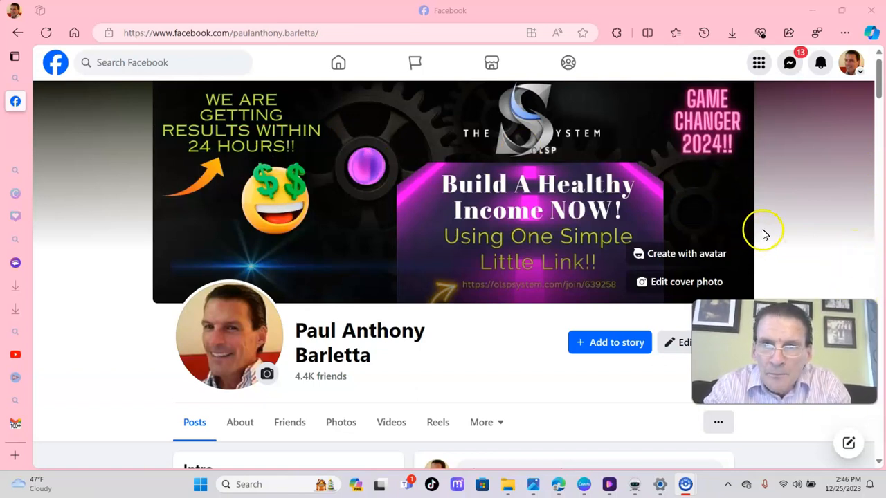
mouse_move(60, 436)
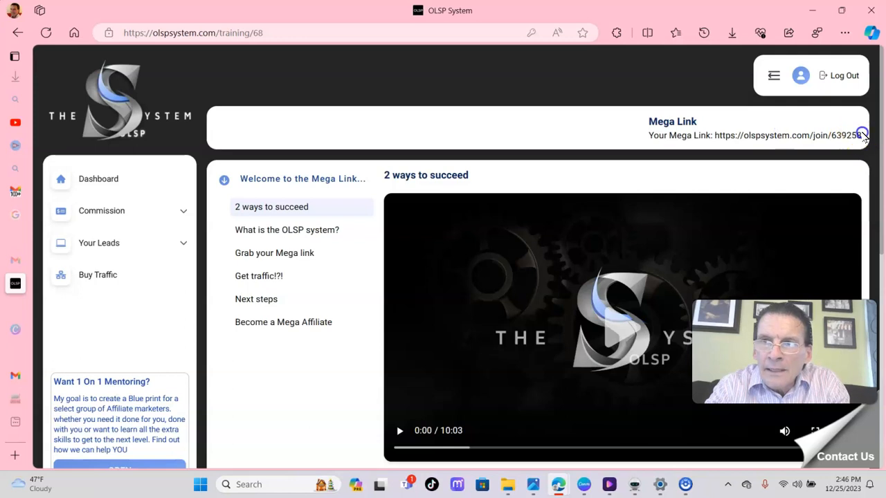
Step: Select and copy the personal Mega Link URL from the training page
double_click(789, 135)
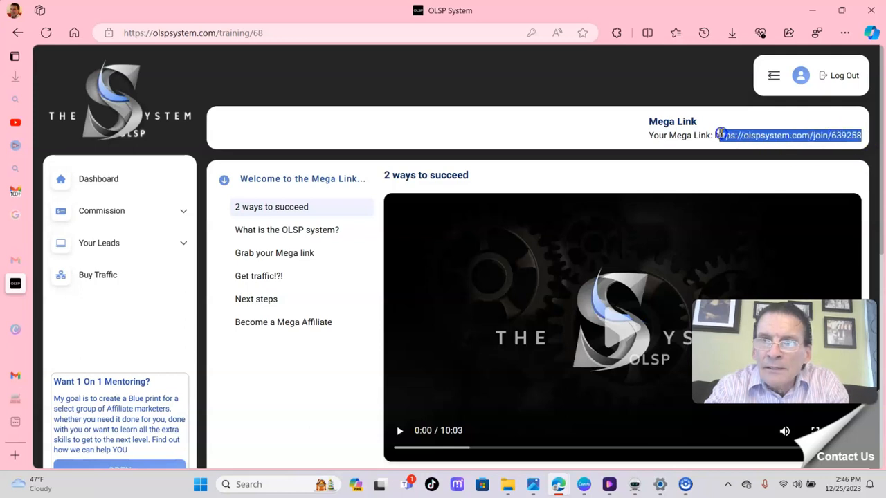
right_click(789, 135)
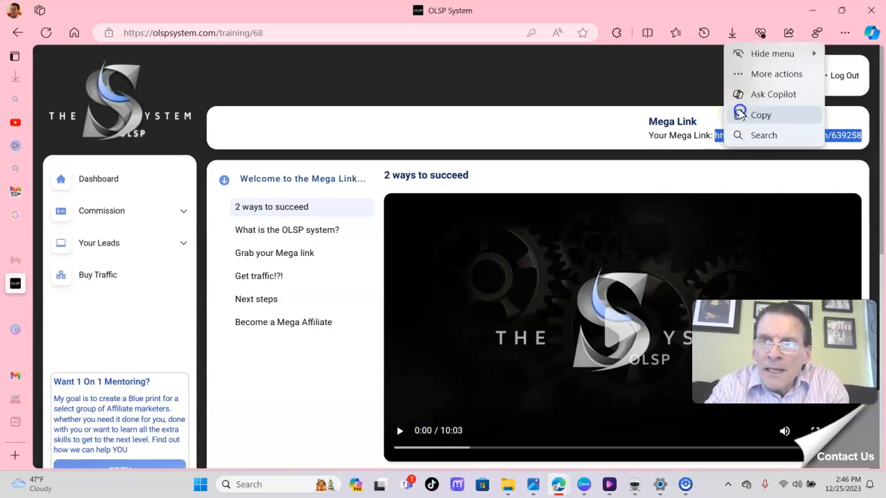
left_click(760, 115)
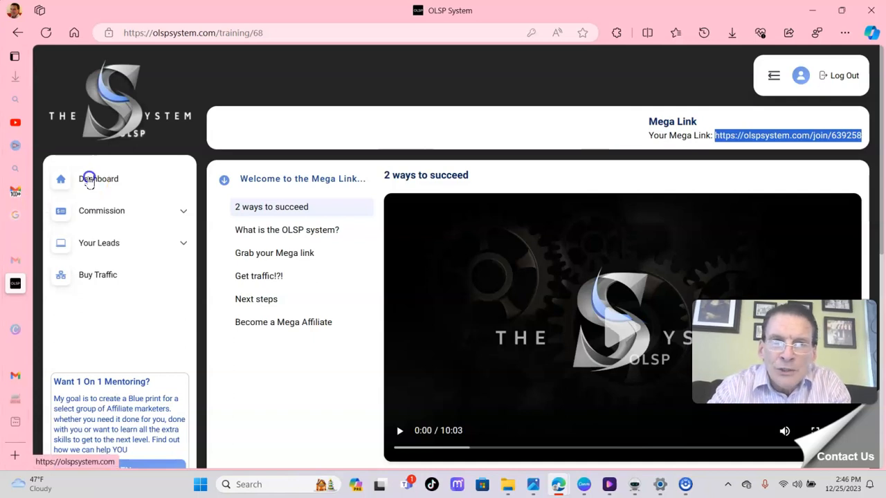
Step: Open the Facebook 101 course from My Products on the OLSP dashboard
left_click(98, 179)
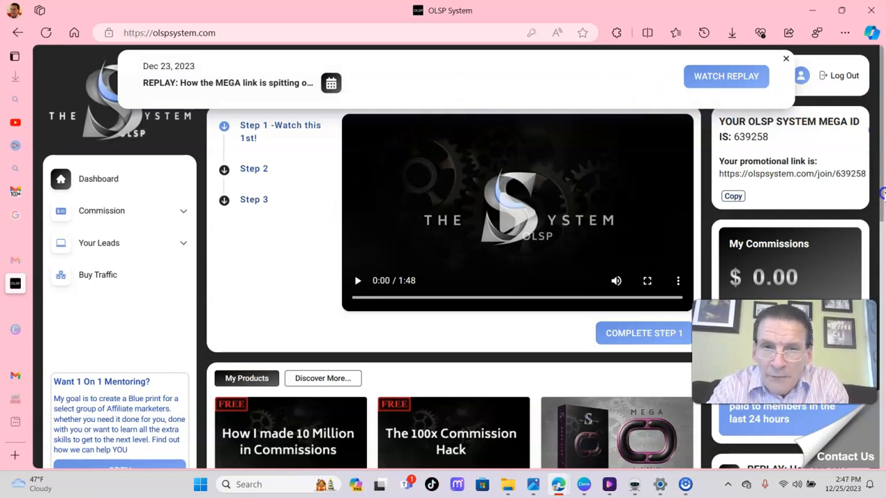
scroll("down", 3)
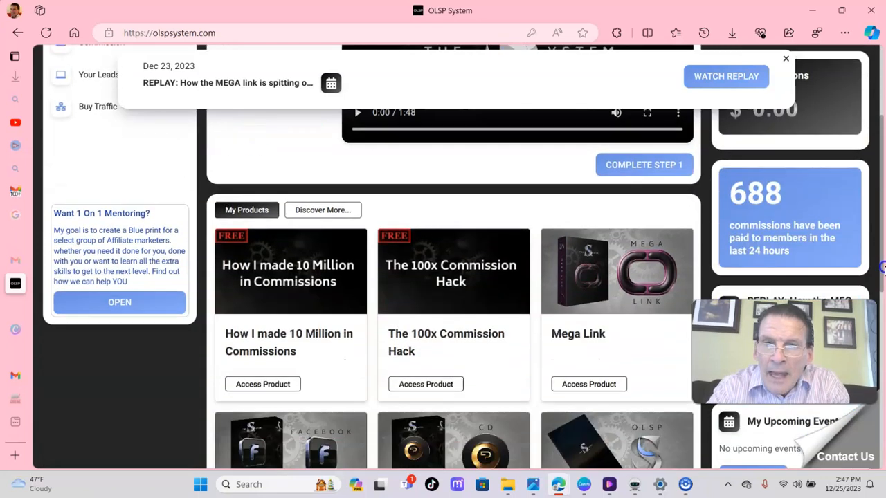
scroll("down", 3)
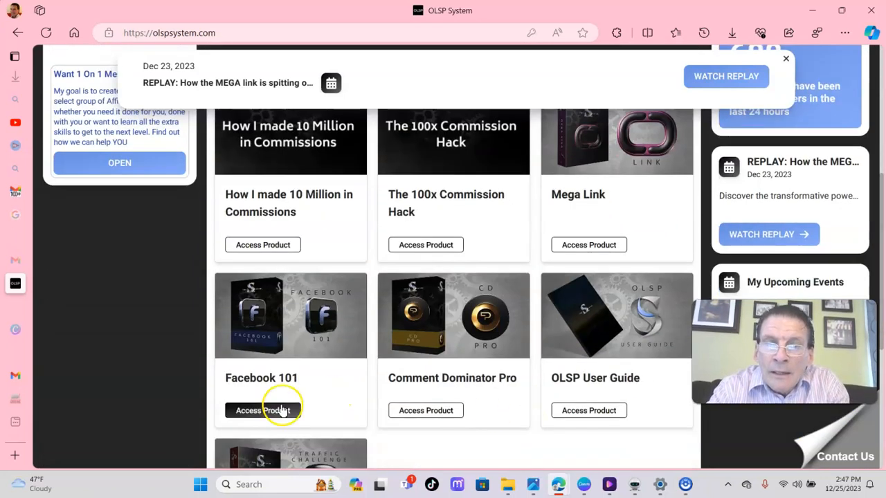
left_click(262, 410)
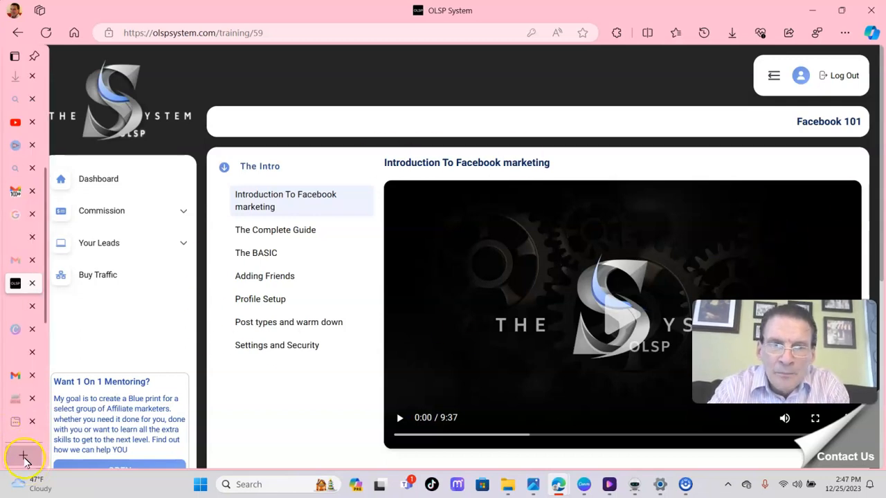
Step: Enter a Gmail address on the Mega Link opt-in page and request instant access
left_click(25, 456)
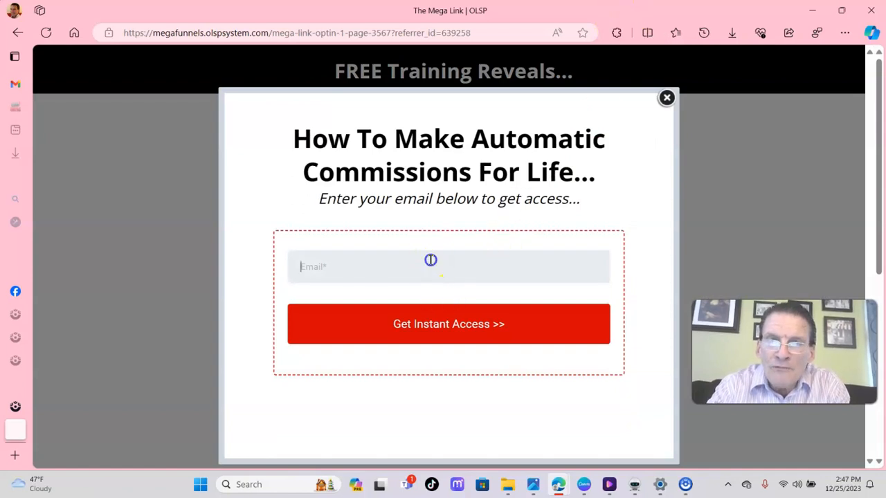
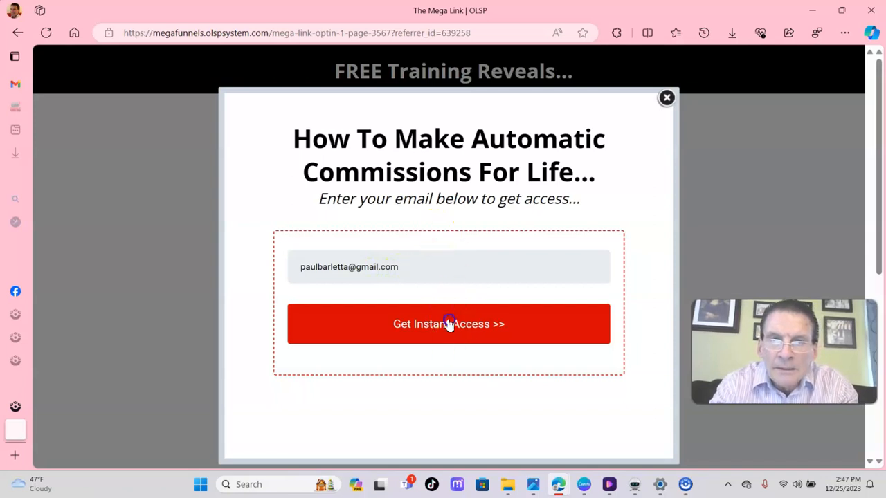
left_click(448, 324)
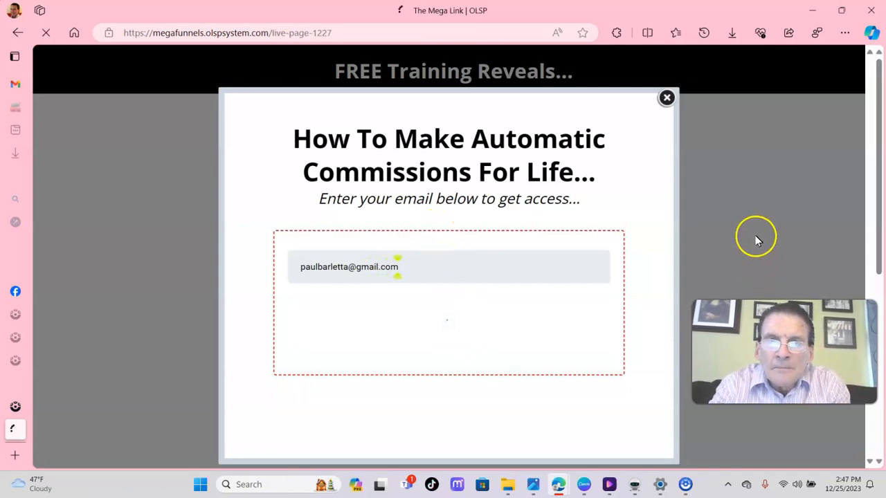
Step: Scroll past the disclaimer on the Mega Link sales page and play its video
left_click(666, 97)
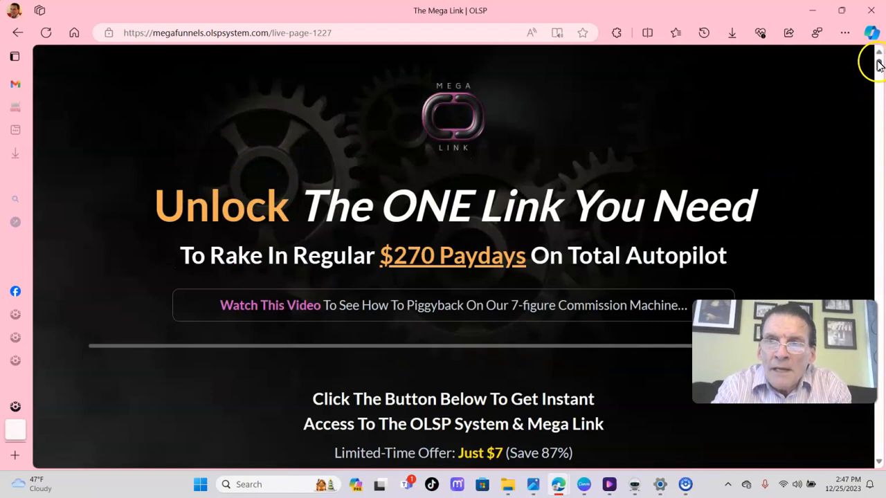
scroll("down", 3)
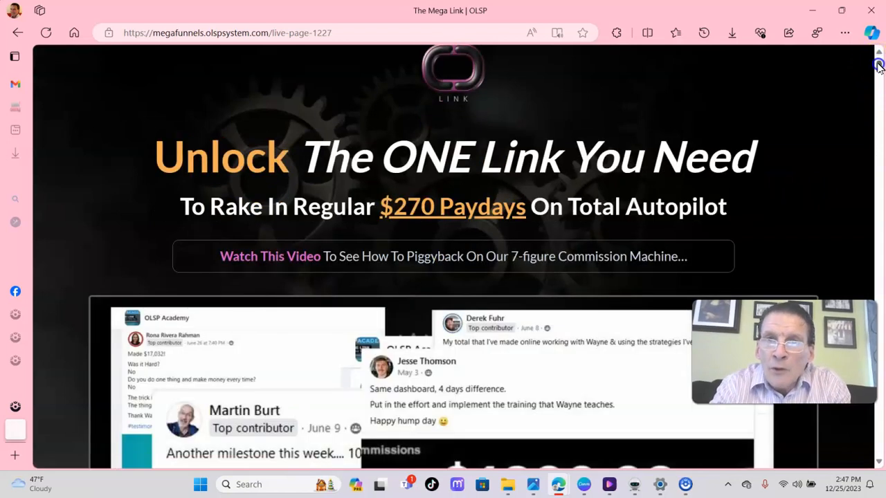
scroll("down", 3)
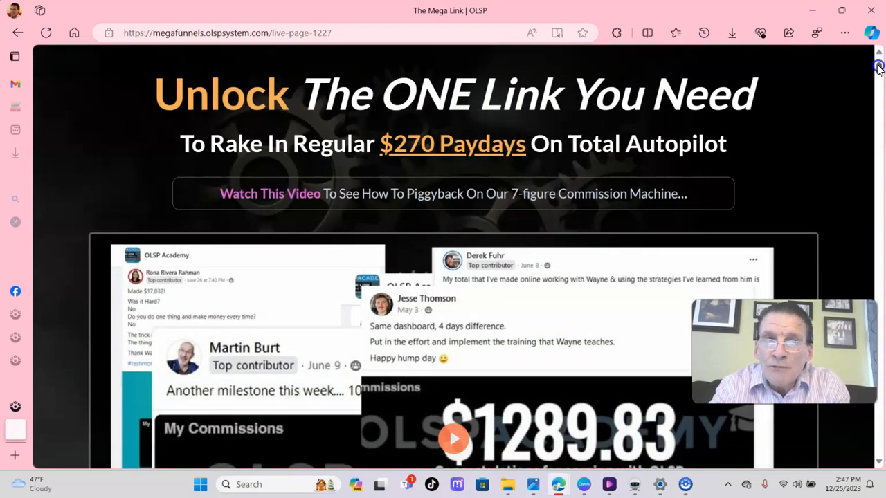
scroll("down", 3)
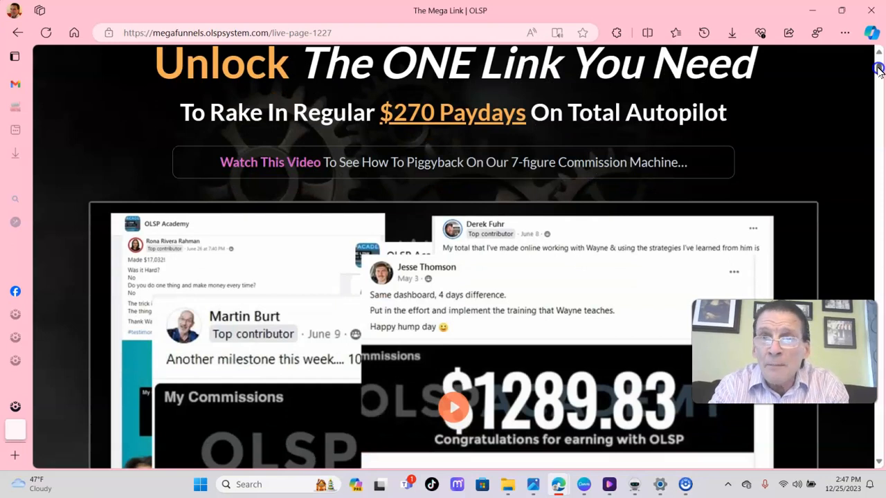
scroll("down", 3)
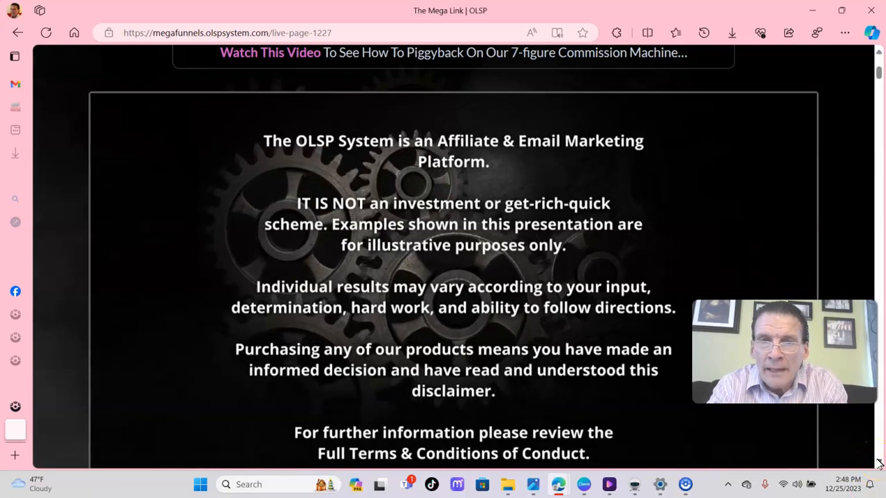
scroll("down", 3)
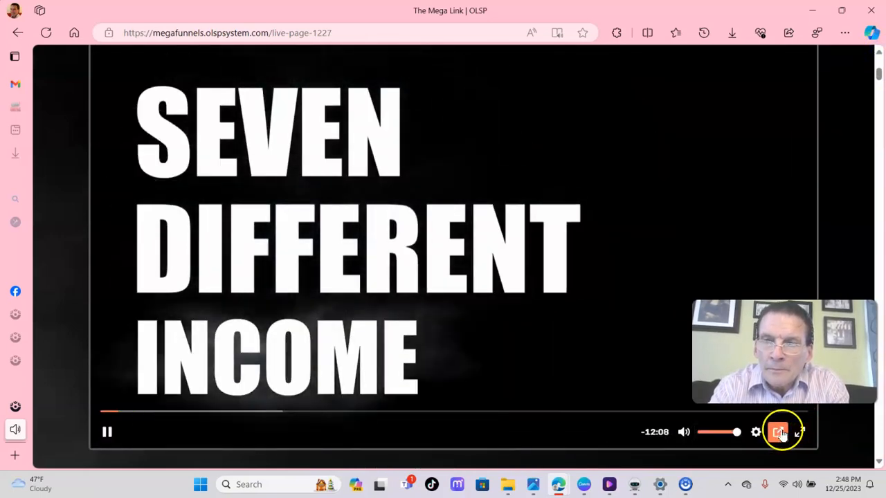
Step: Switch the Mega Link sales video to fullscreen playback
left_click(799, 432)
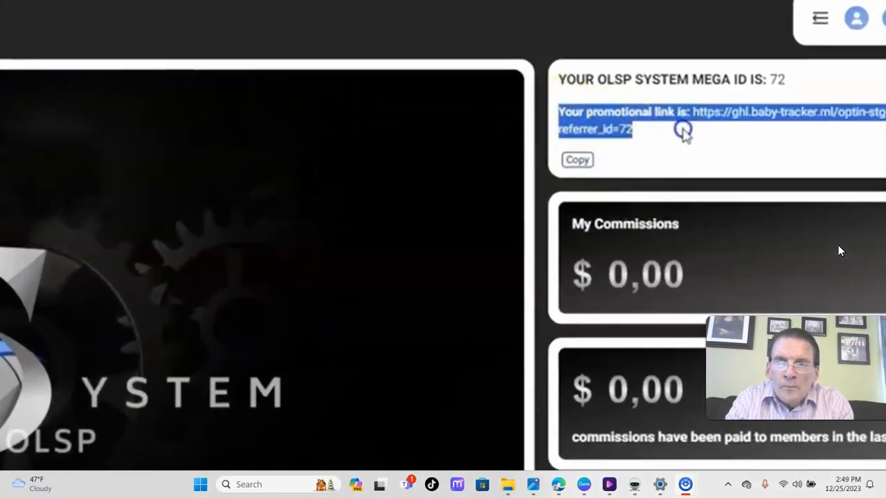
left_click(576, 160)
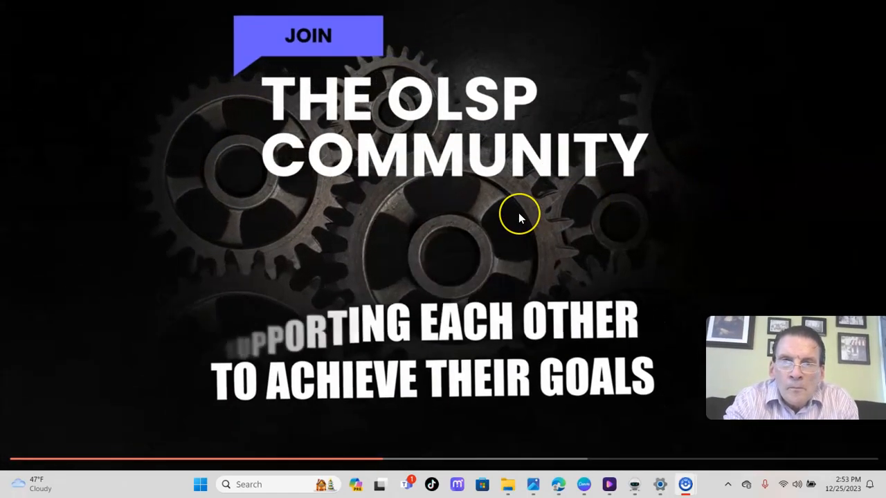
mouse_move(703, 233)
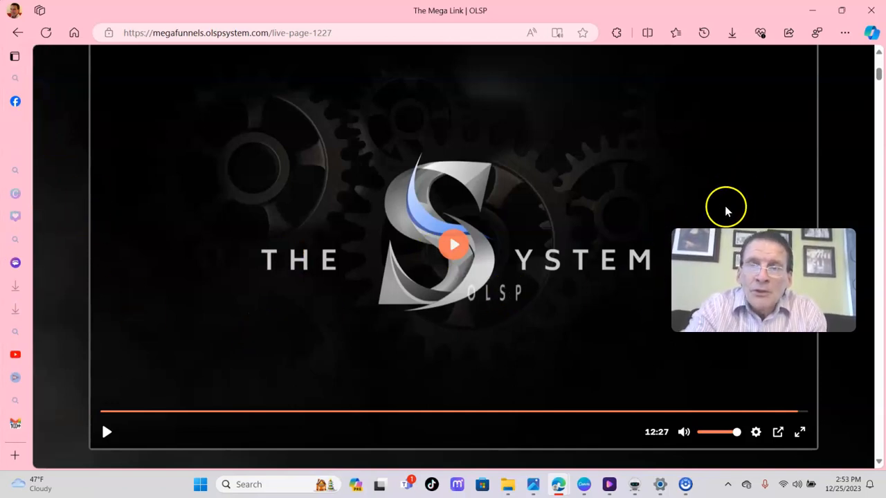
mouse_move(663, 167)
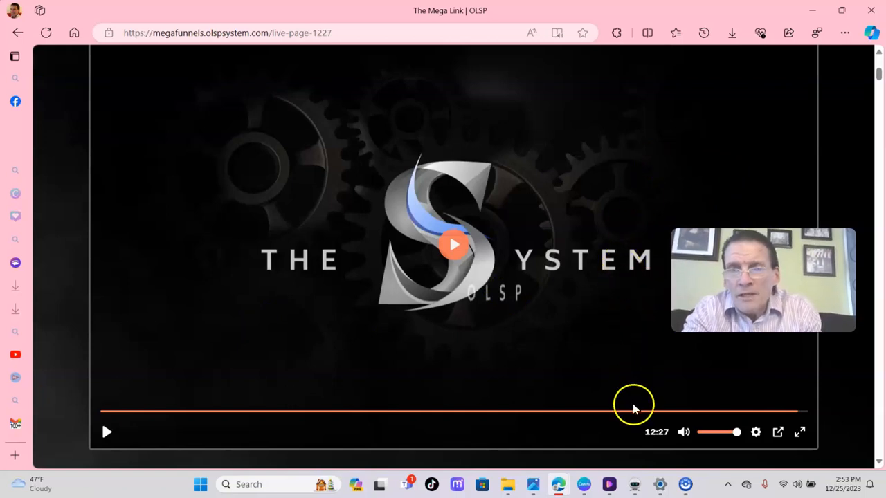
mouse_move(634, 483)
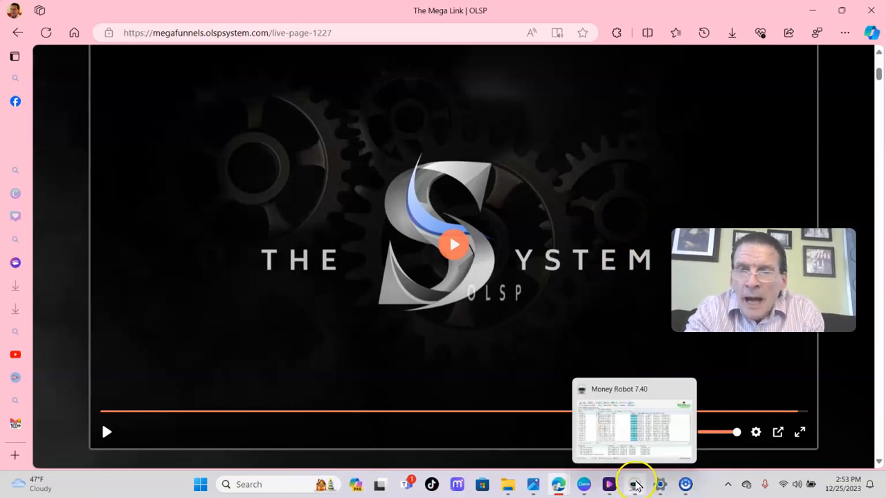
Step: Bring the Money Robot 7.40 window forward to show its running Web 2.0 tasks
left_click(633, 483)
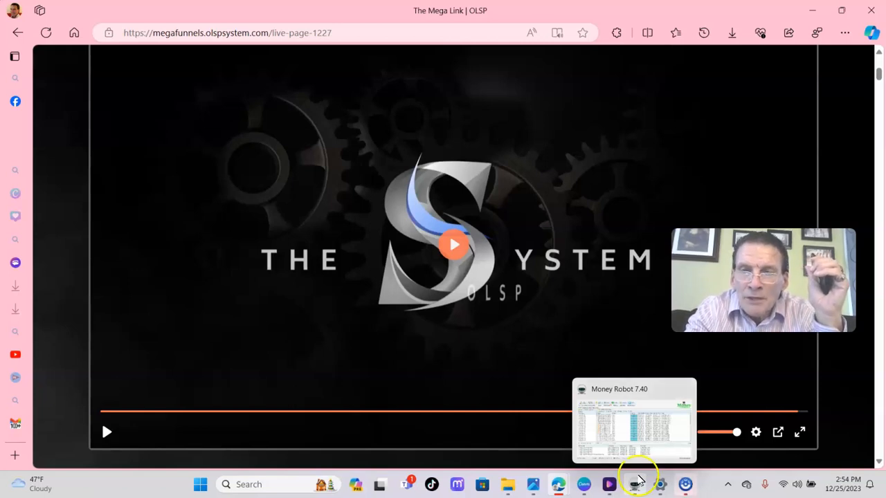
left_click(633, 483)
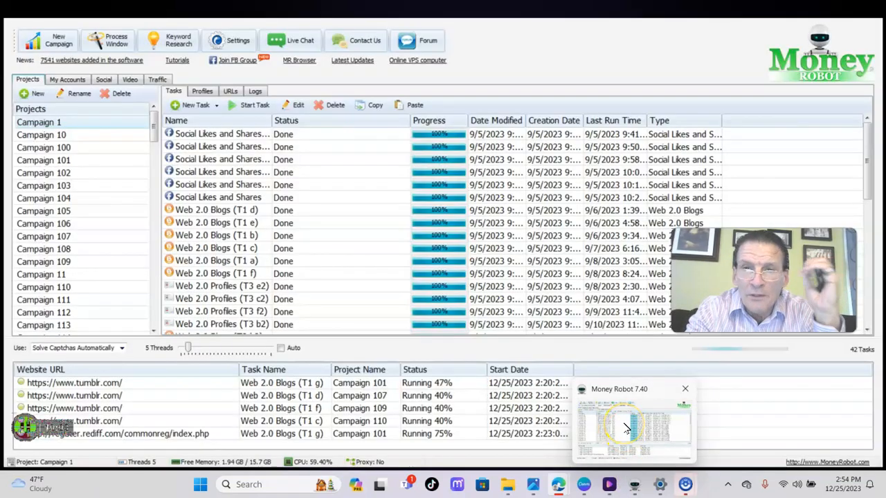